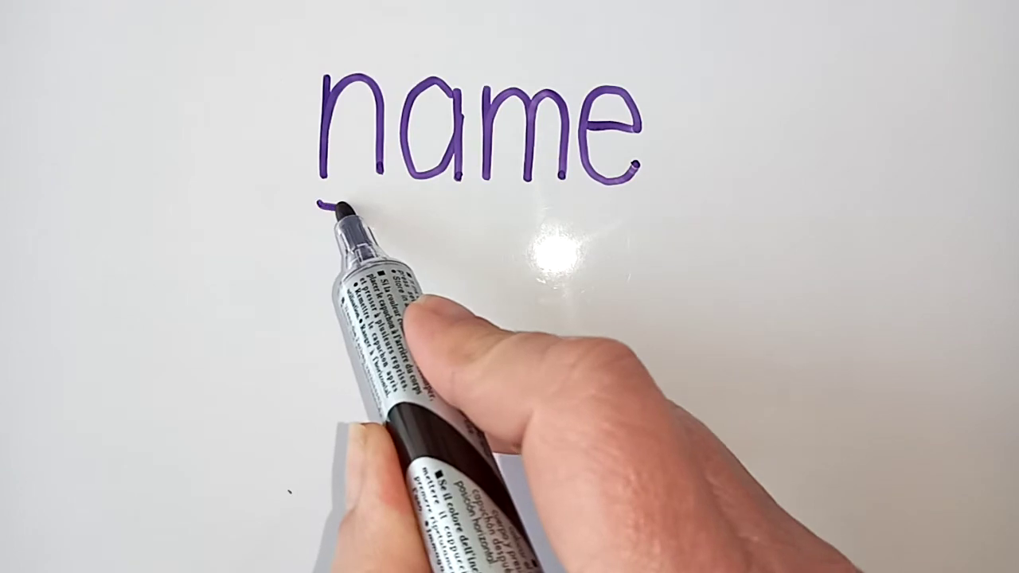
pyautogui.moveTo(318, 205); pyautogui.dragTo(629, 223)
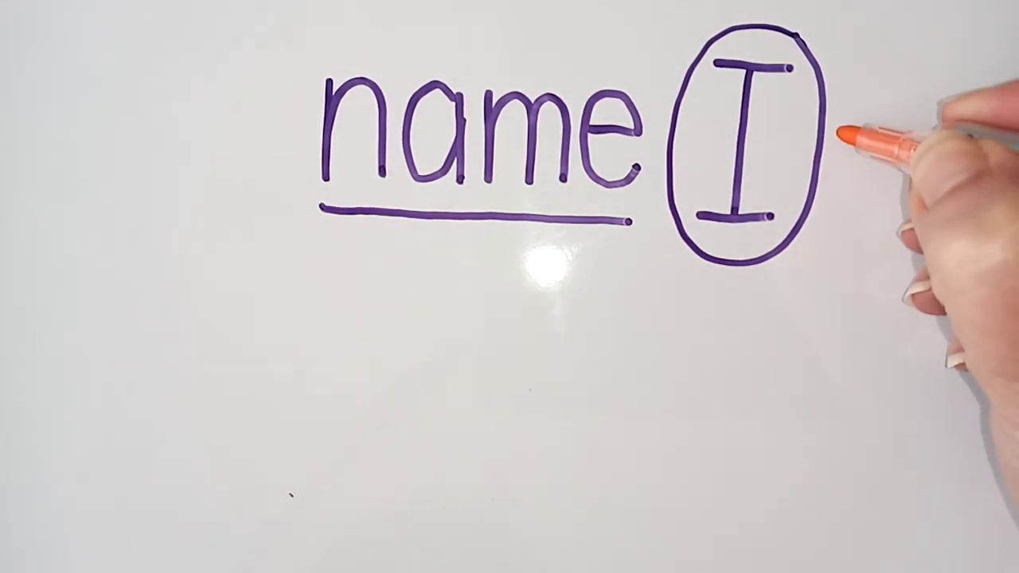
pyautogui.moveTo(844, 107); pyautogui.dragTo(832, 223)
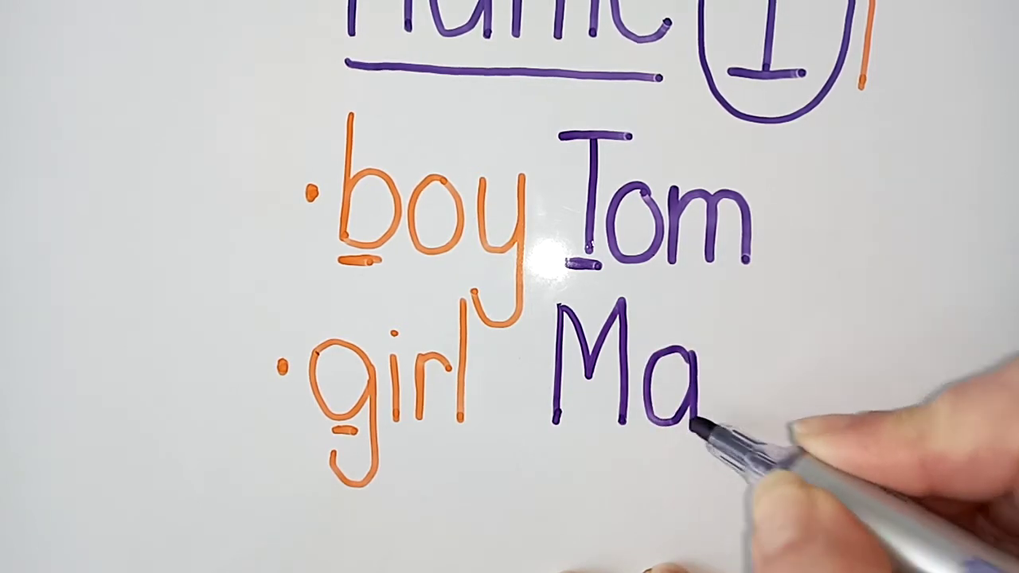
pyautogui.write('r')
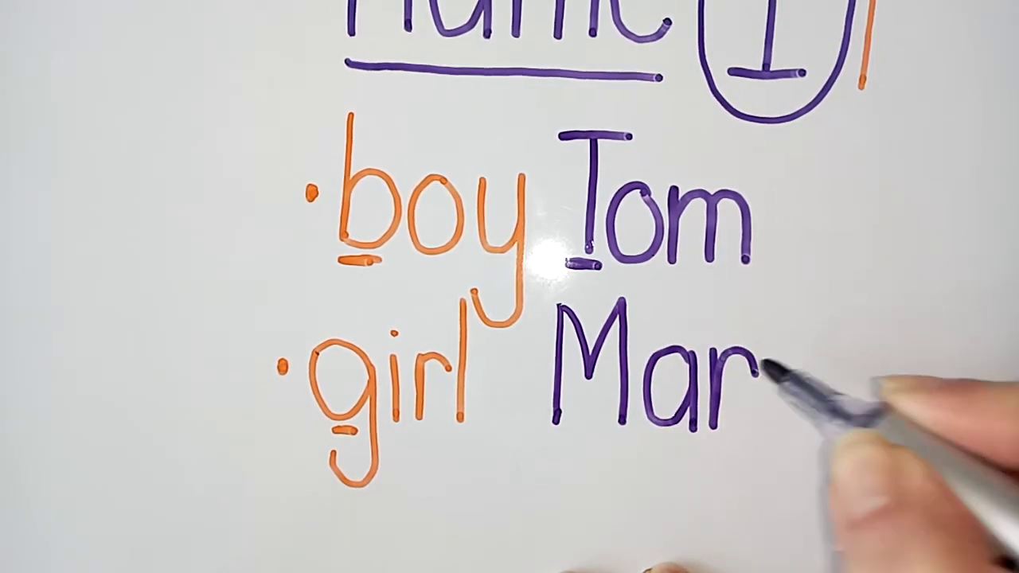